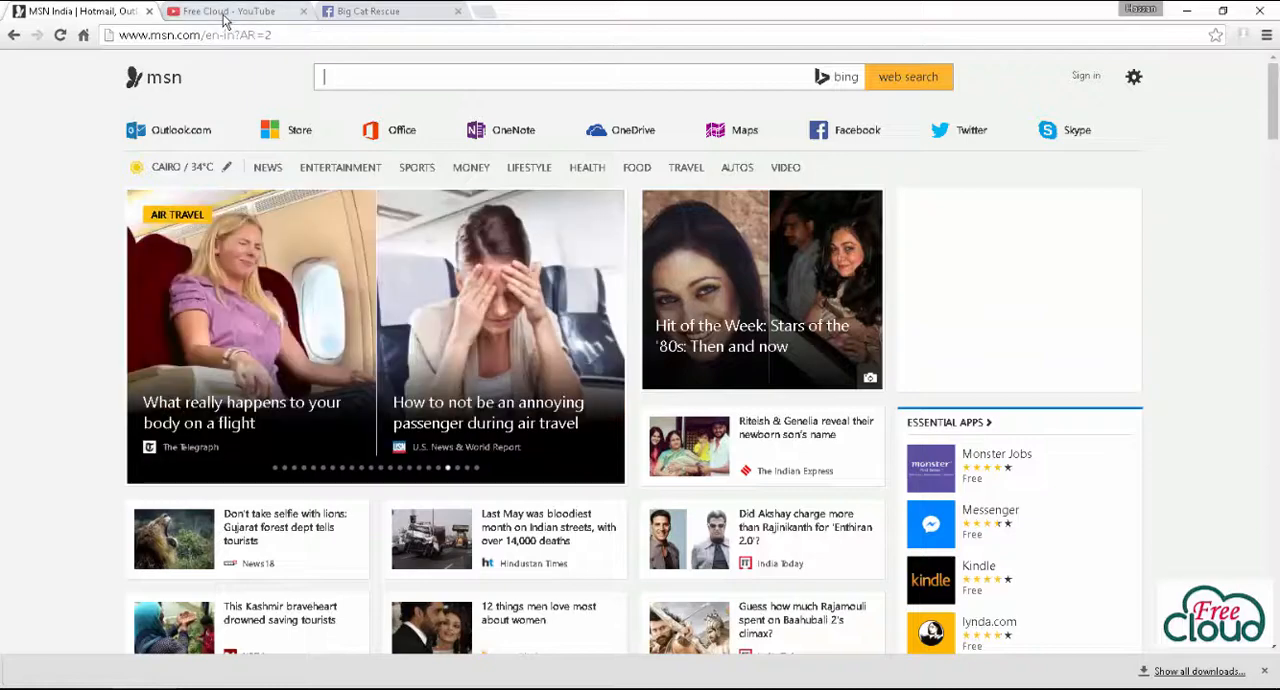
Switch to the Free Cloud YouTube channel and pick the clean-install Windows 8 video.
left_click(236, 12)
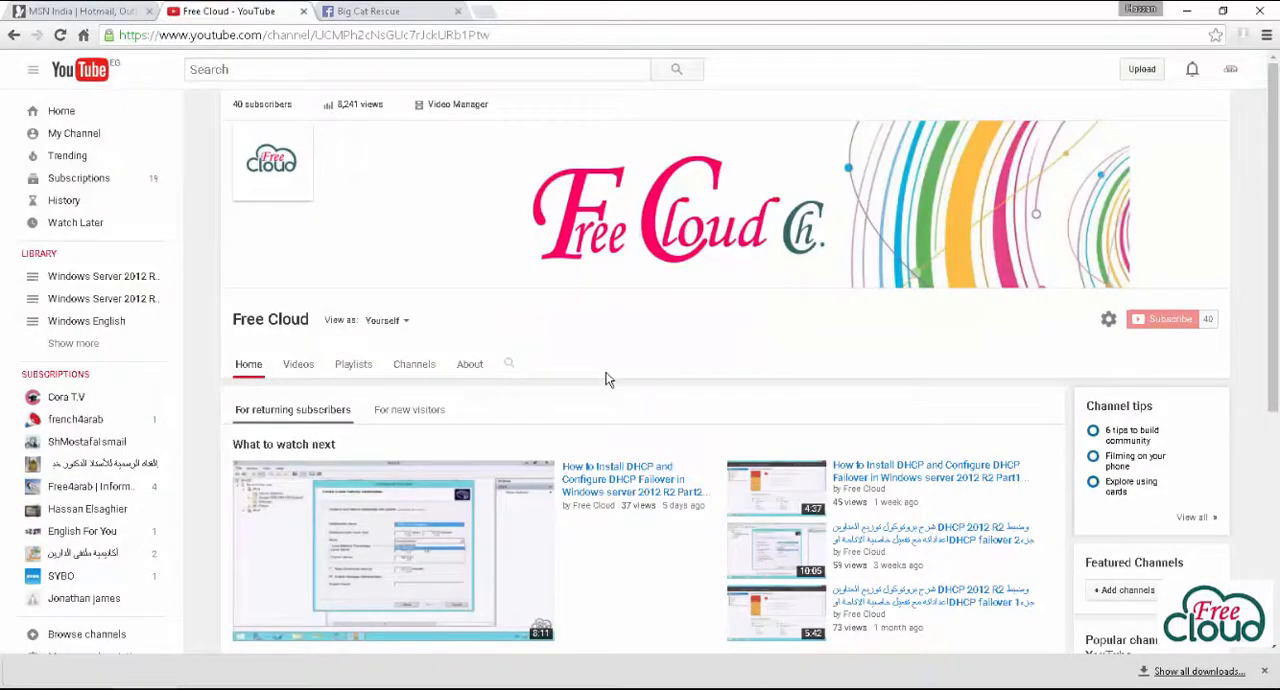
scroll("down", 3)
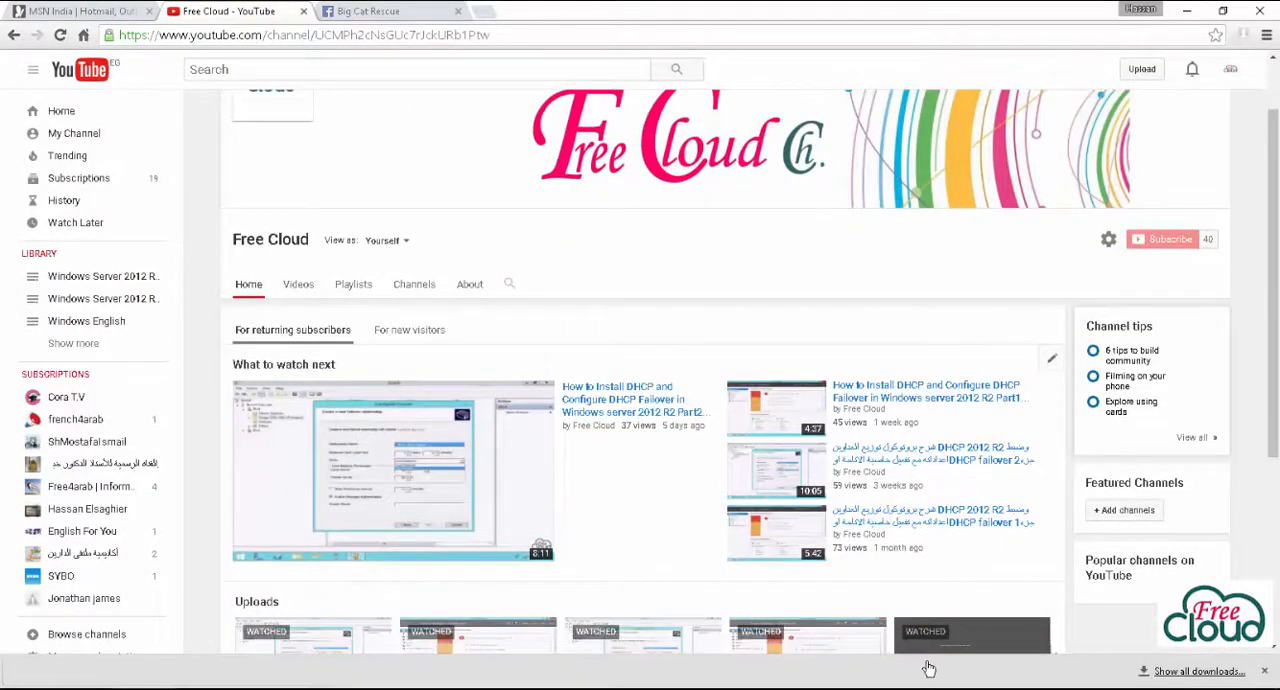
left_click(392, 470)
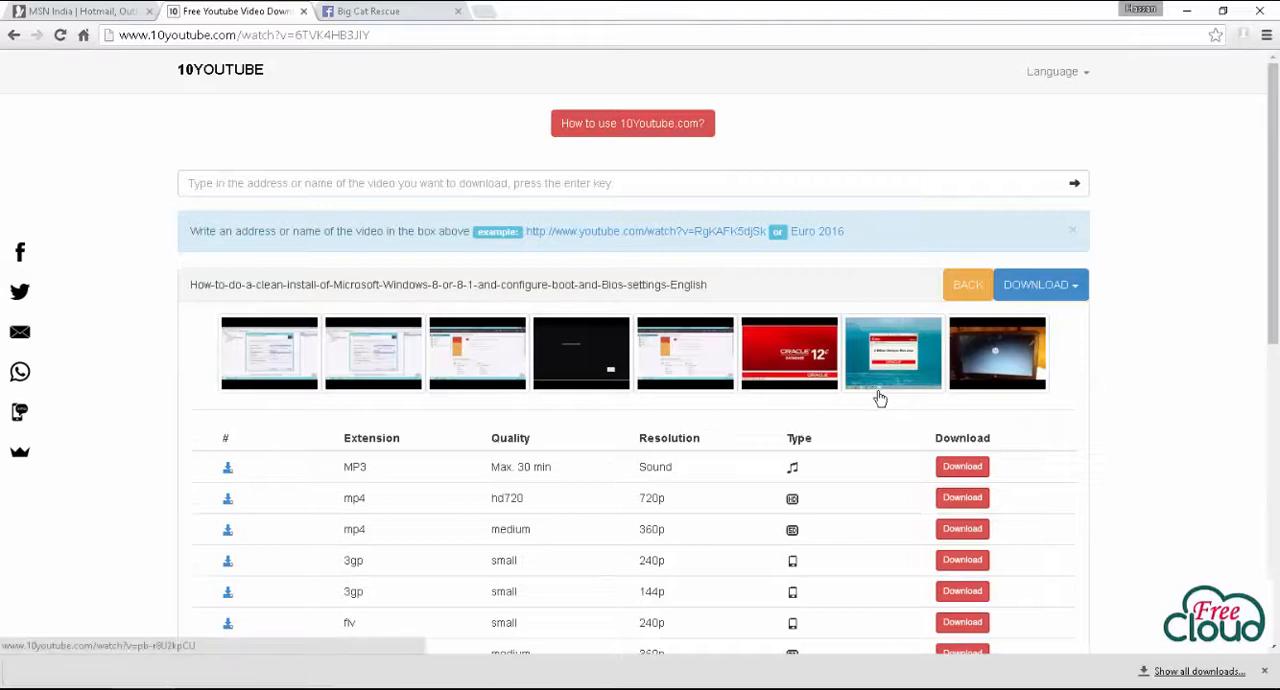
mouse_move(668, 504)
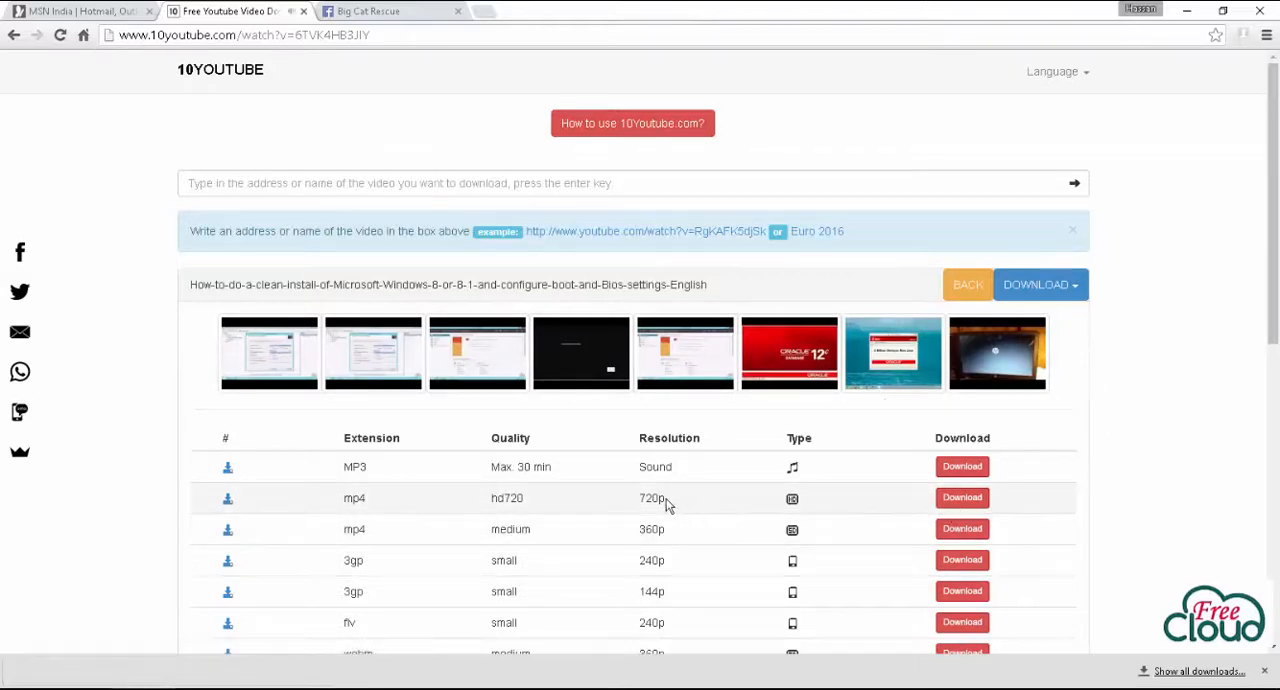
mouse_move(690, 560)
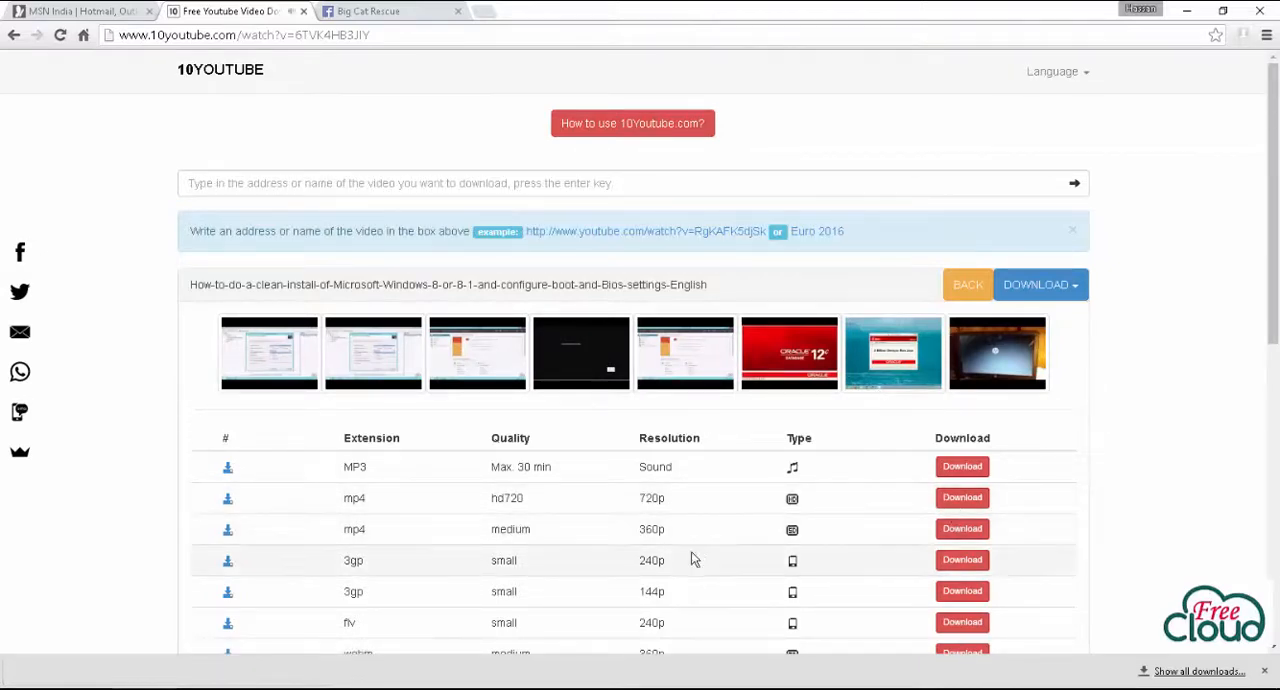
mouse_move(788, 518)
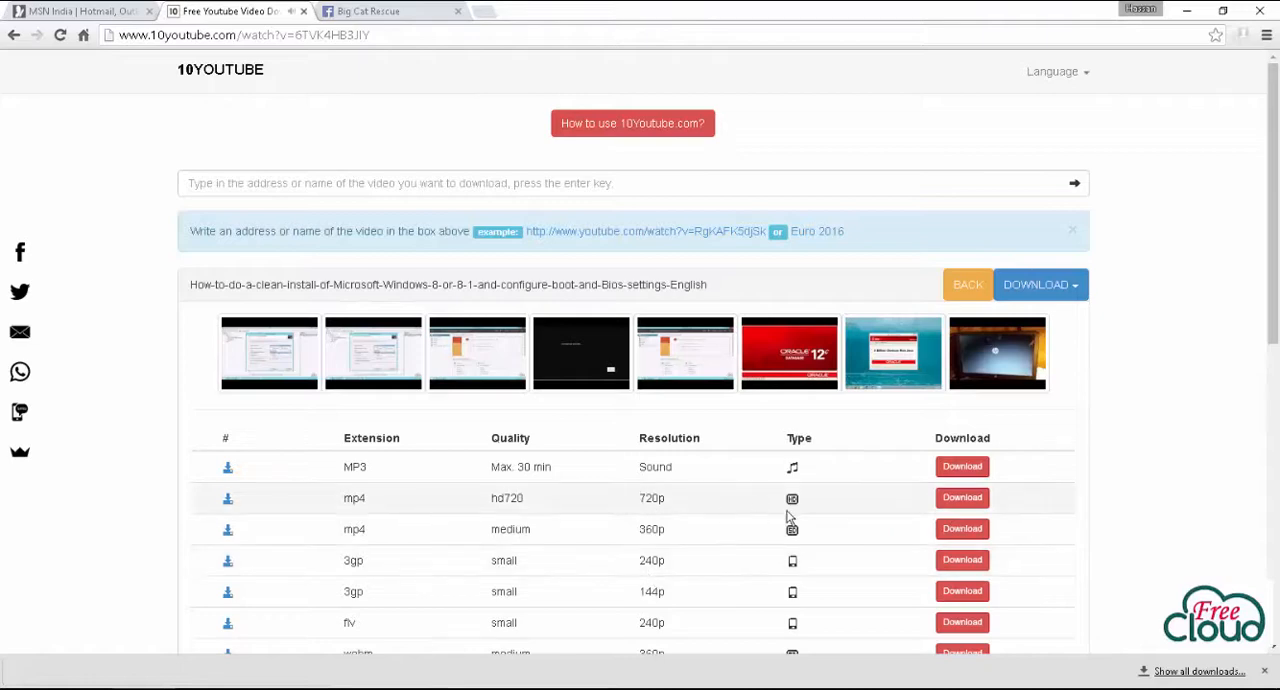
mouse_move(960, 498)
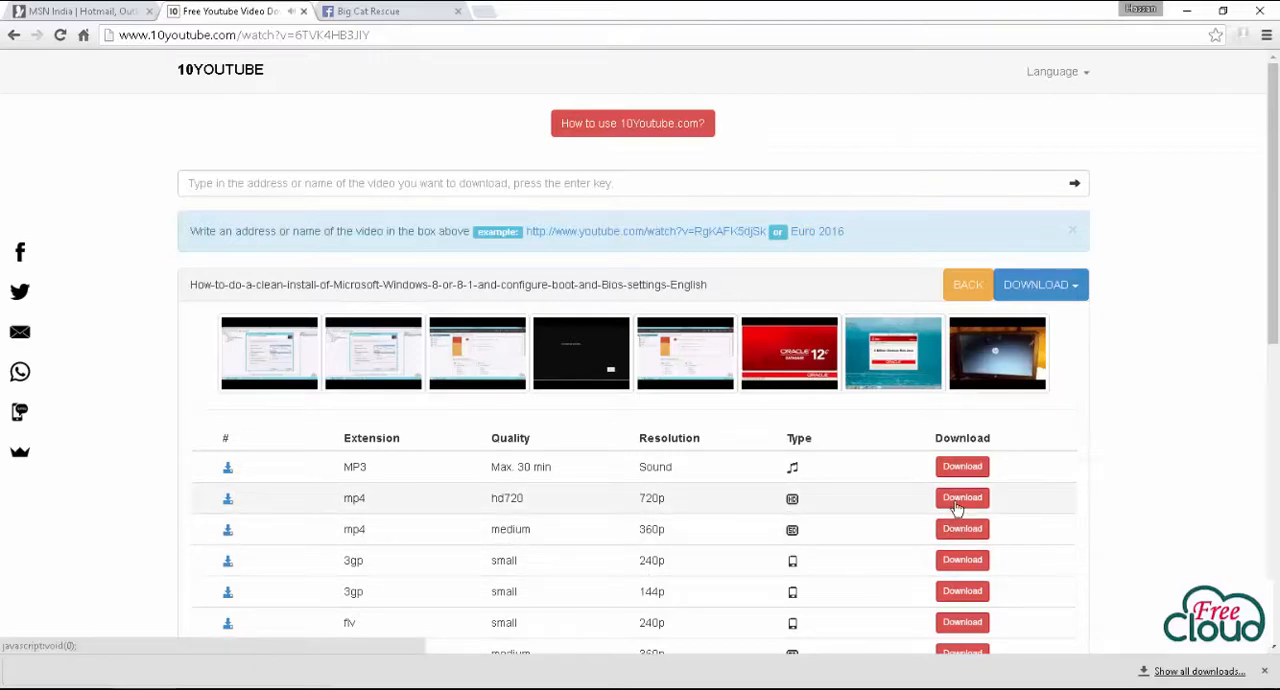
Download the hd720 MP4 into the Youtube and Facebook download folder.
left_click(960, 496)
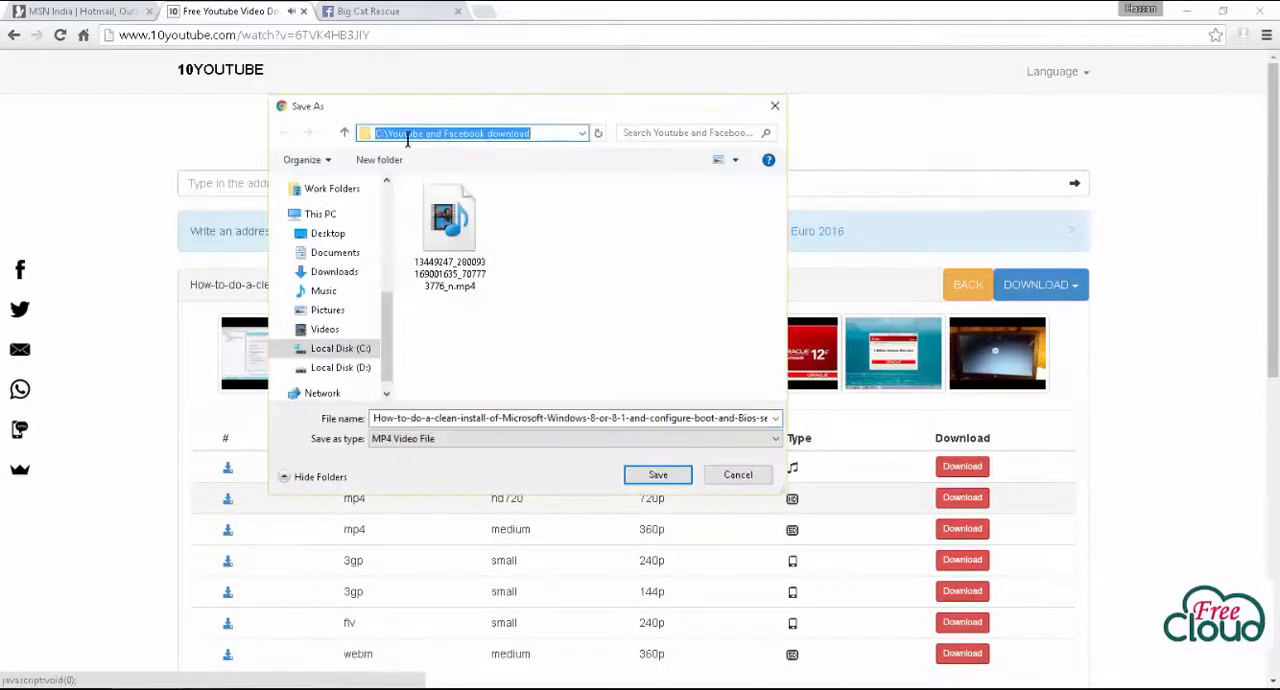
left_click(656, 474)
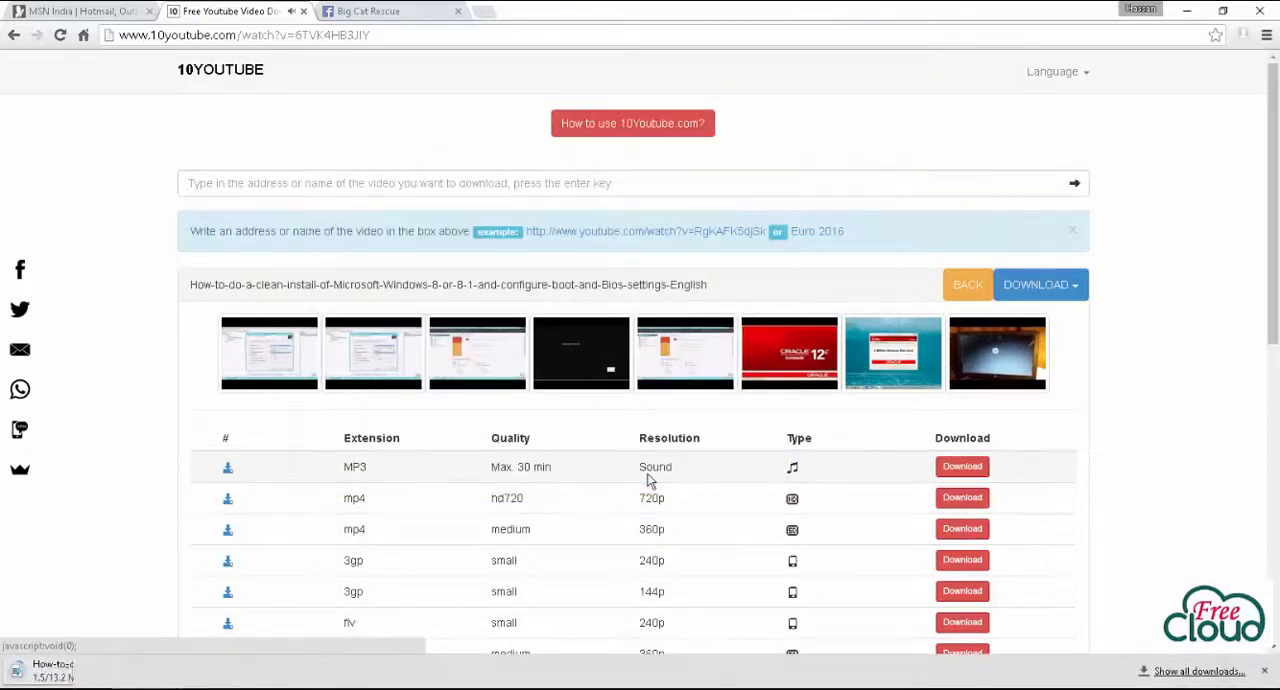
left_click(960, 496)
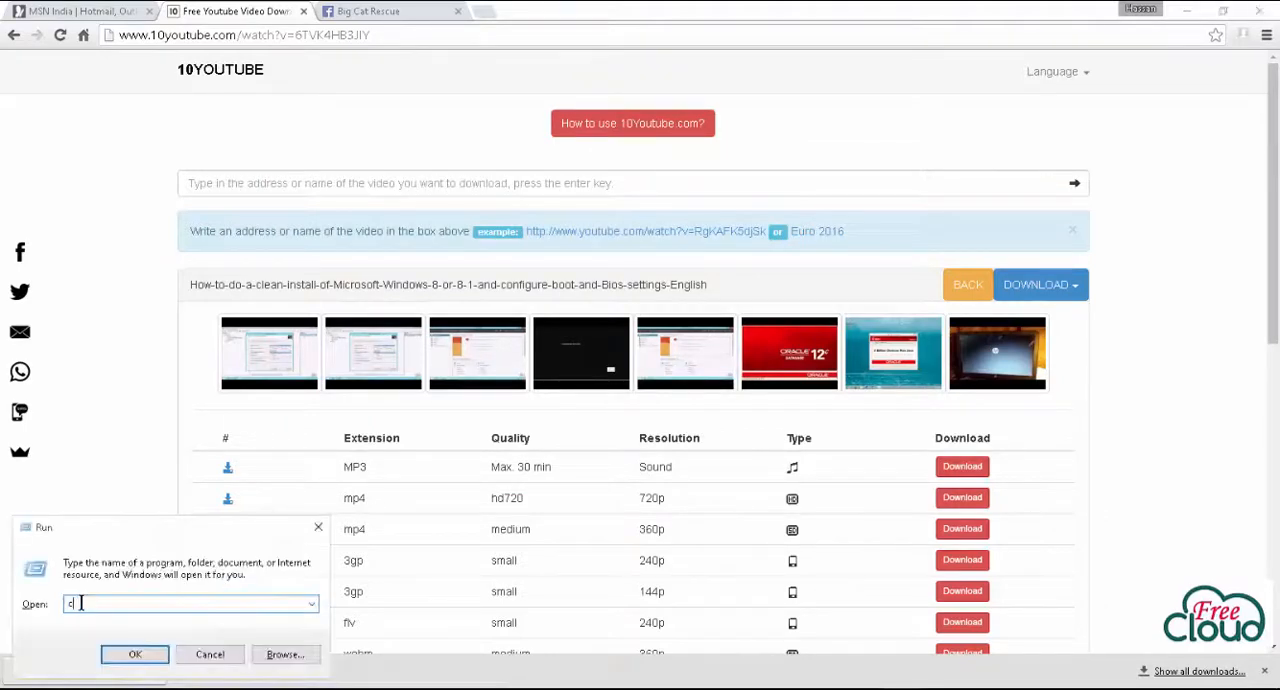
Go to C:\ via Run and open the Youtube and Facebook download folder.
type("c:\\")
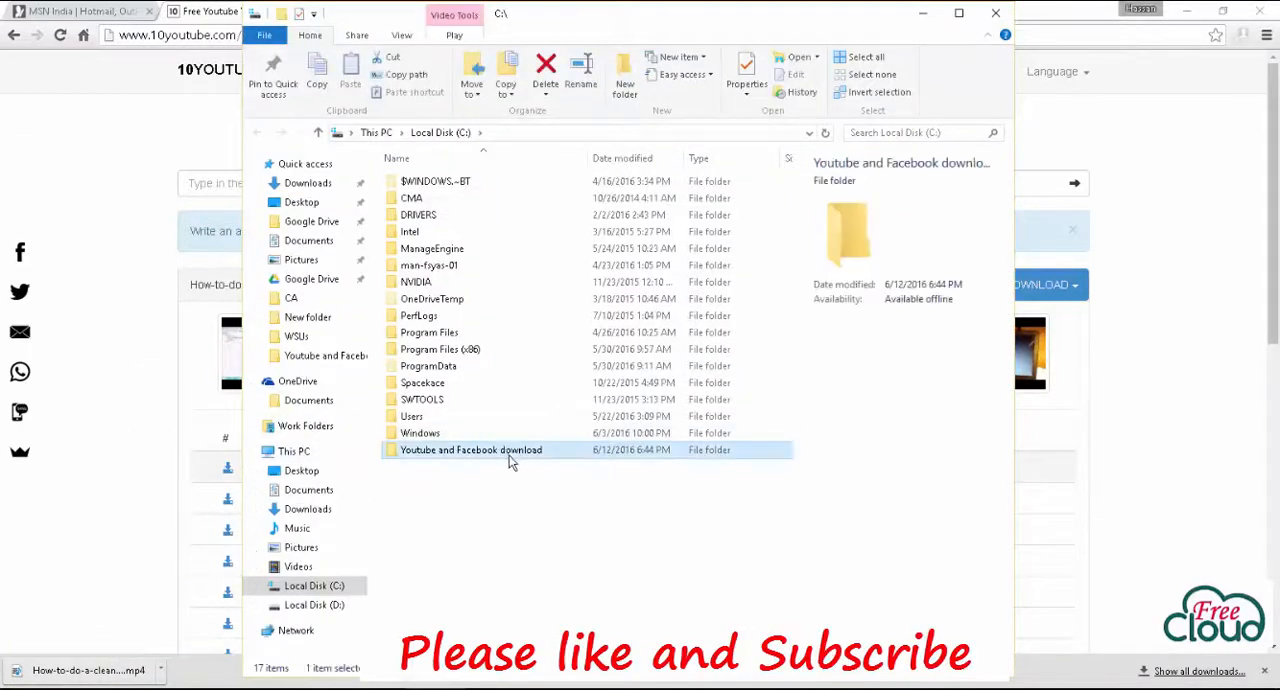
double_click(472, 448)
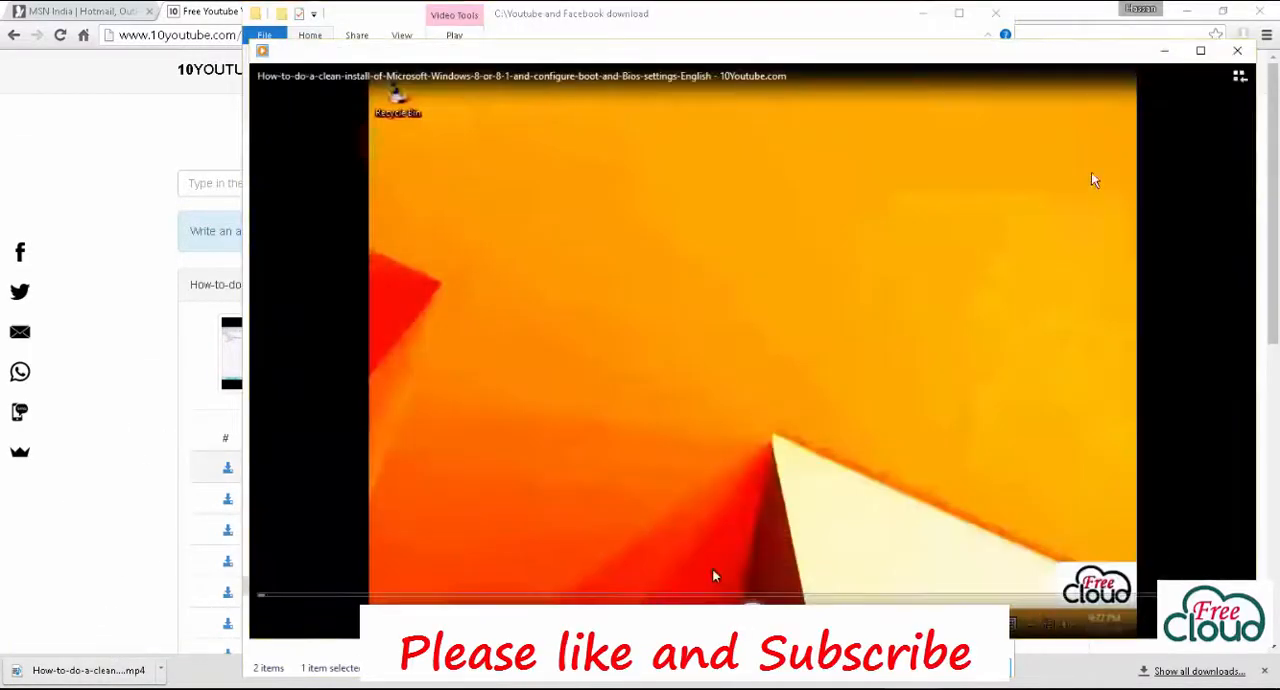
mouse_move(1238, 52)
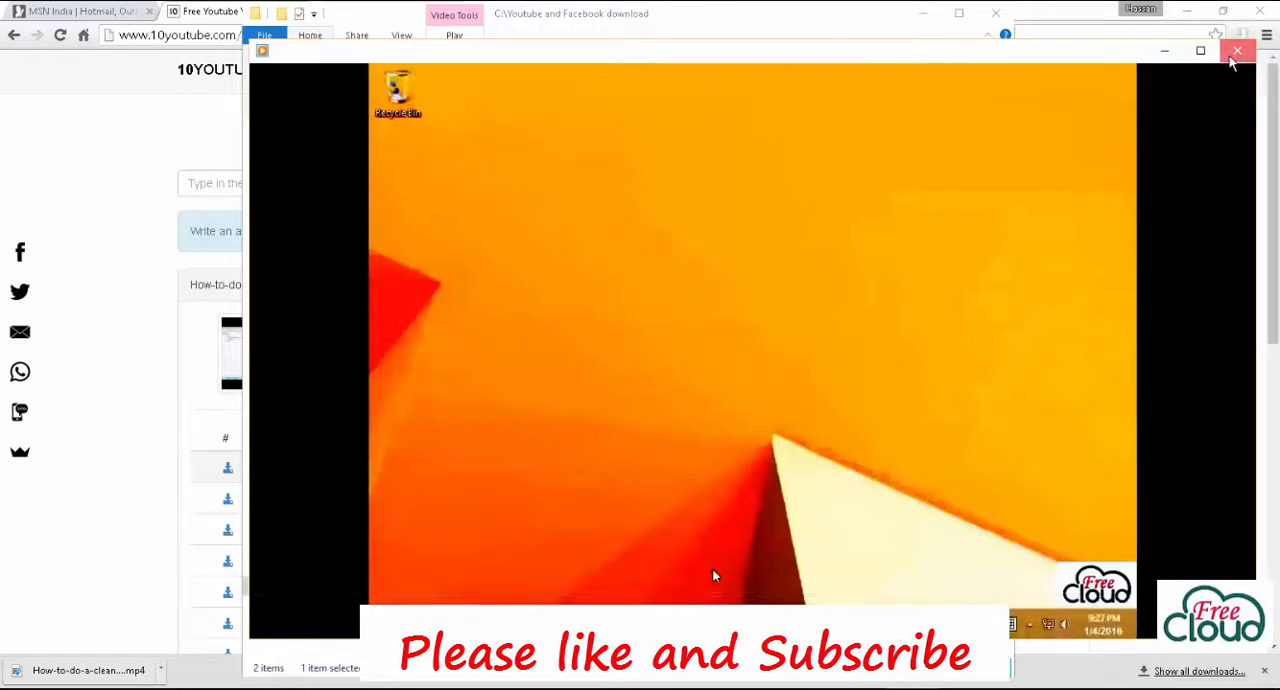
Close Windows Media Player after the clean-install MP4 finishes playing.
left_click(1238, 52)
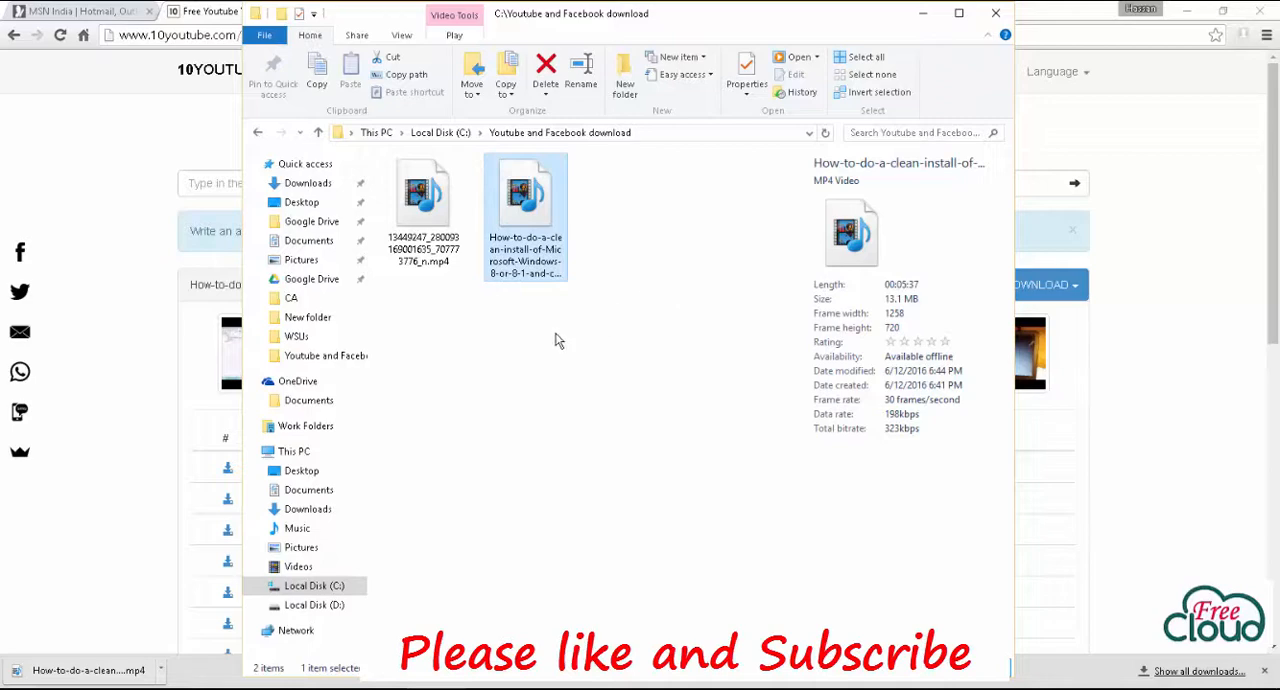